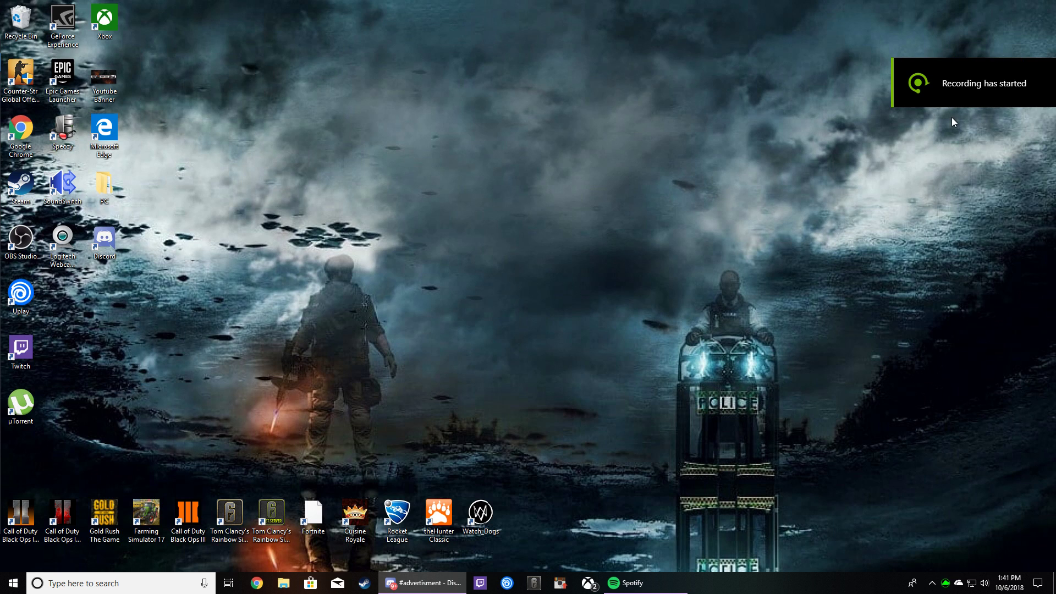
{"action": "mouse_move", "coordinate": [759, 116]}
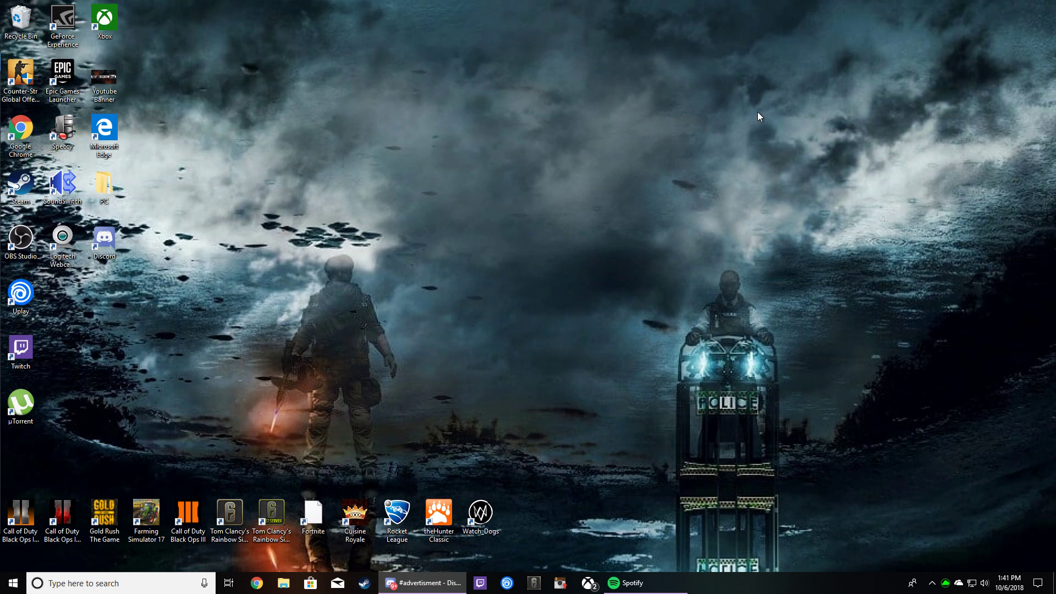
{"action": "mouse_move", "coordinate": [482, 104]}
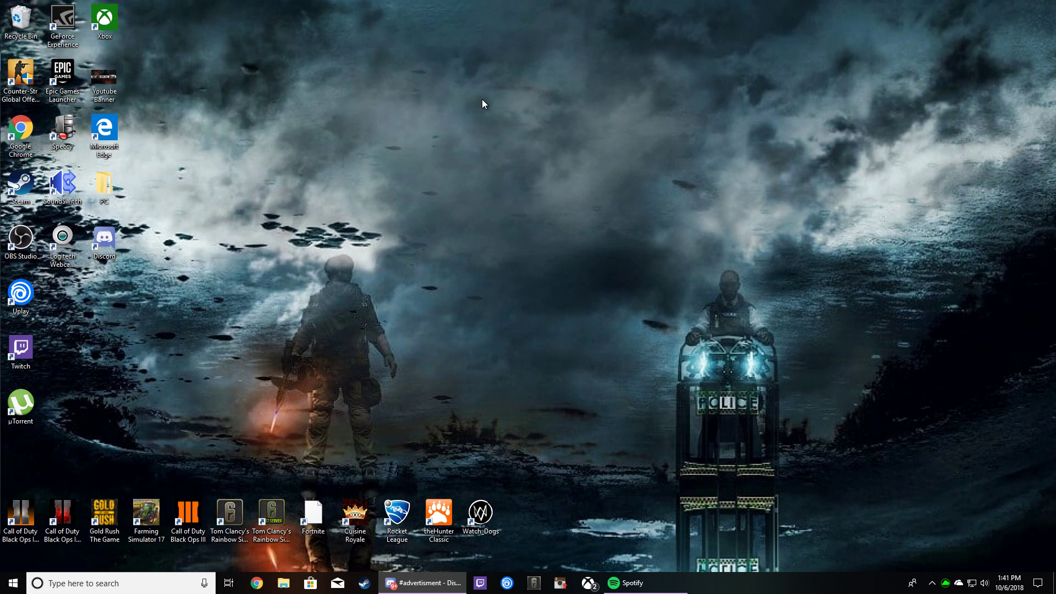
{"action": "mouse_move", "coordinate": [461, 97]}
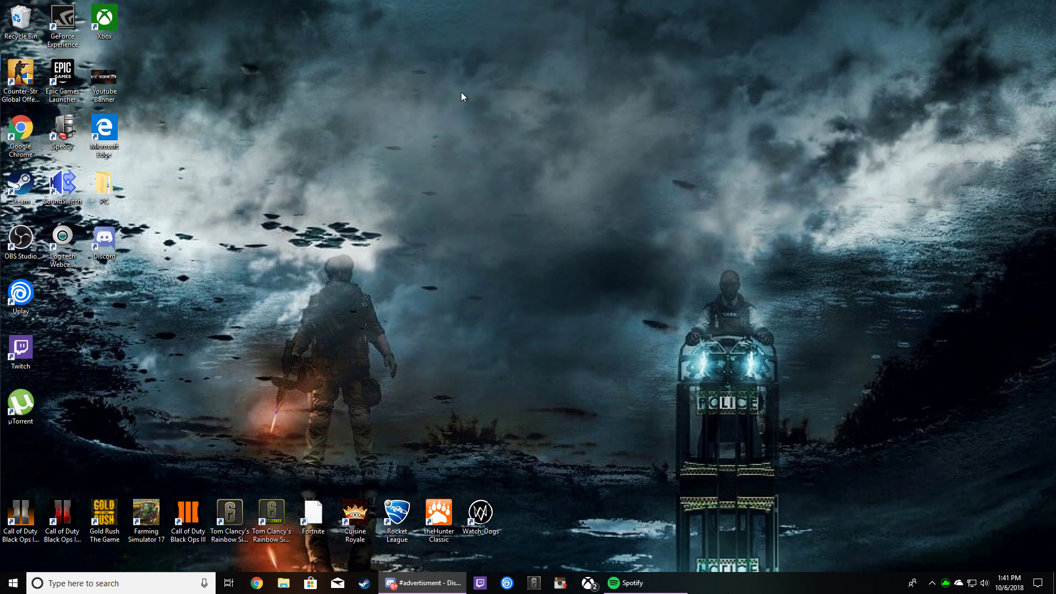
{"action": "mouse_move", "coordinate": [471, 103]}
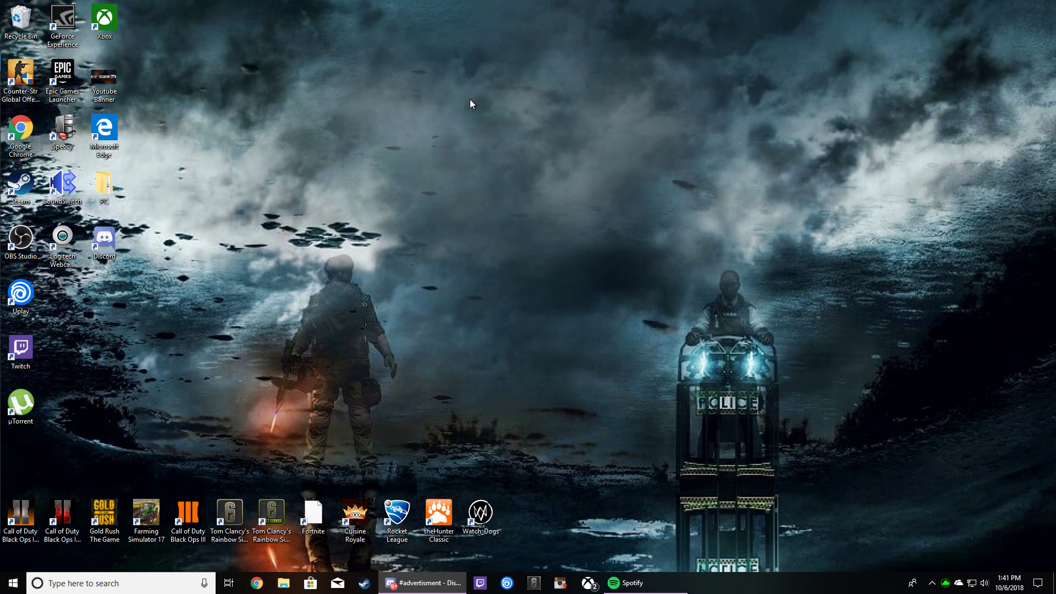
Step: Launch the Settings app by searching 'settings' from the Start menu
{"action": "left_click", "coordinate": [10, 583]}
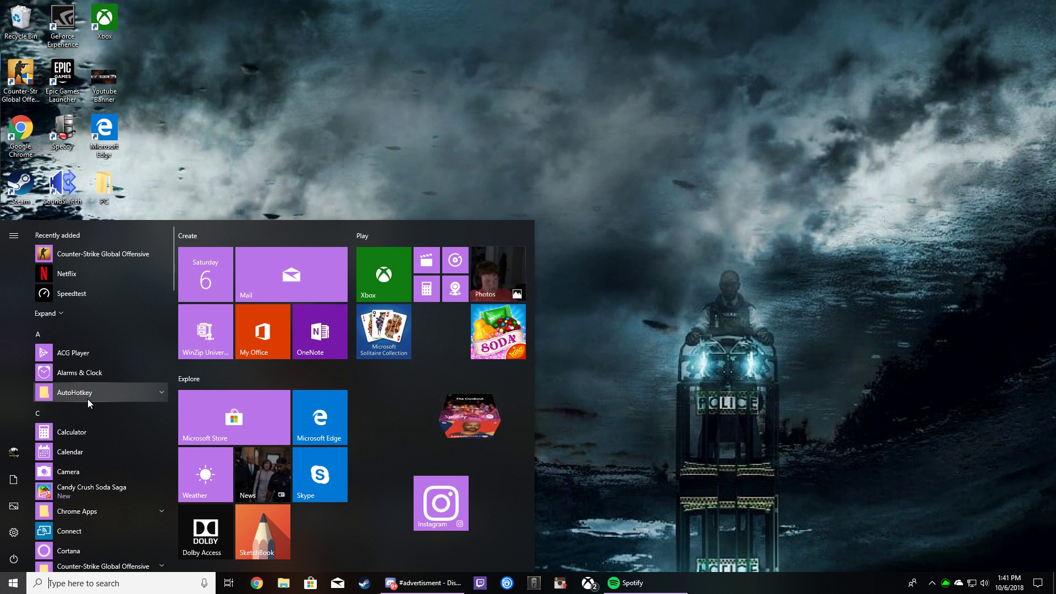
{"action": "mouse_move", "coordinate": [11, 544]}
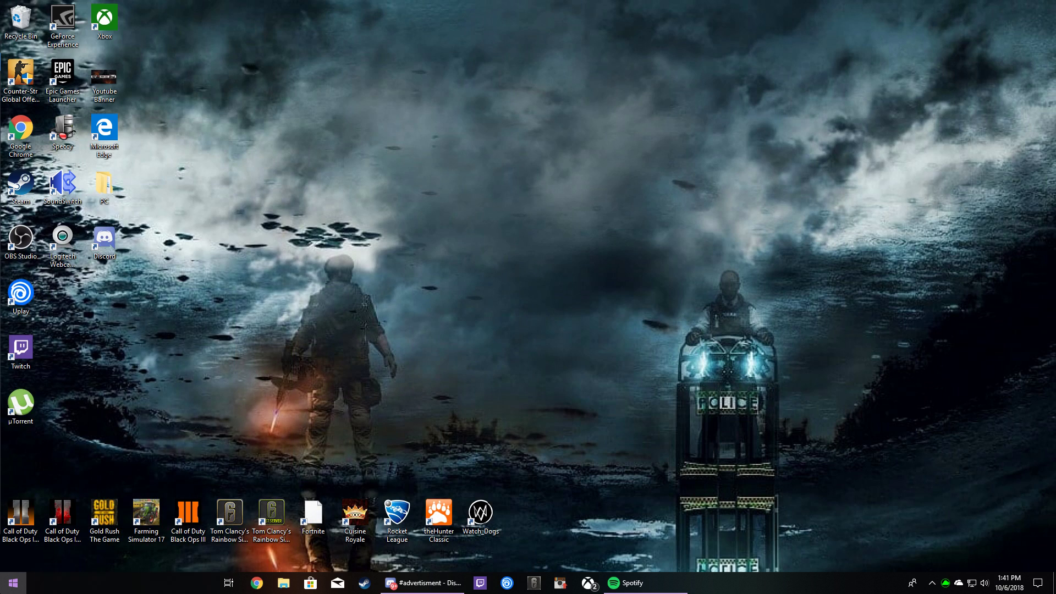
{"action": "type", "text": "settings"}
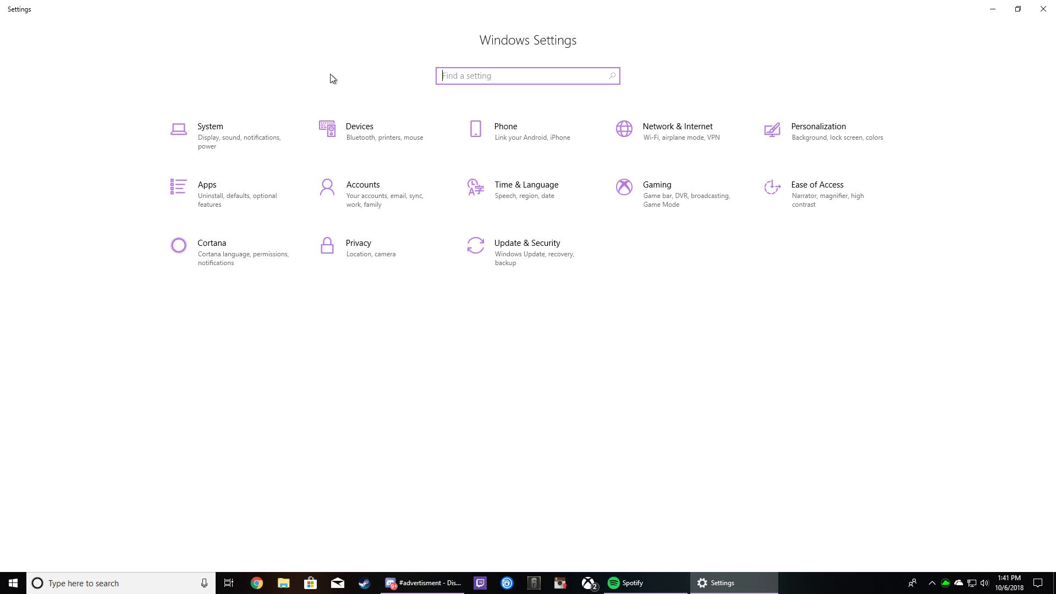
Step: Search 'audi' in Settings to reach the audio and Sound settings
{"action": "type", "text": "audi"}
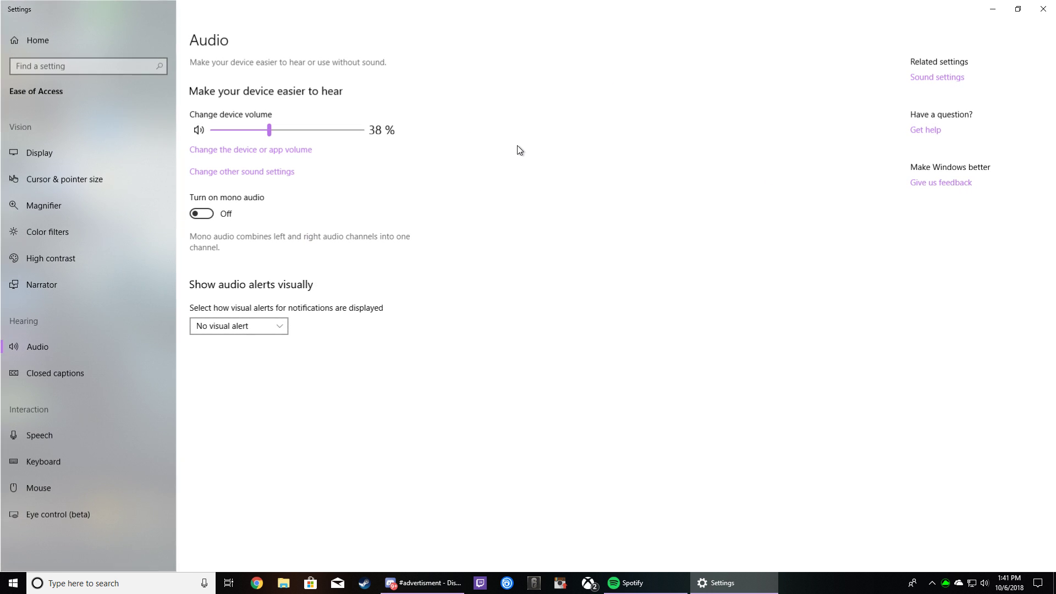
{"action": "mouse_move", "coordinate": [349, 278]}
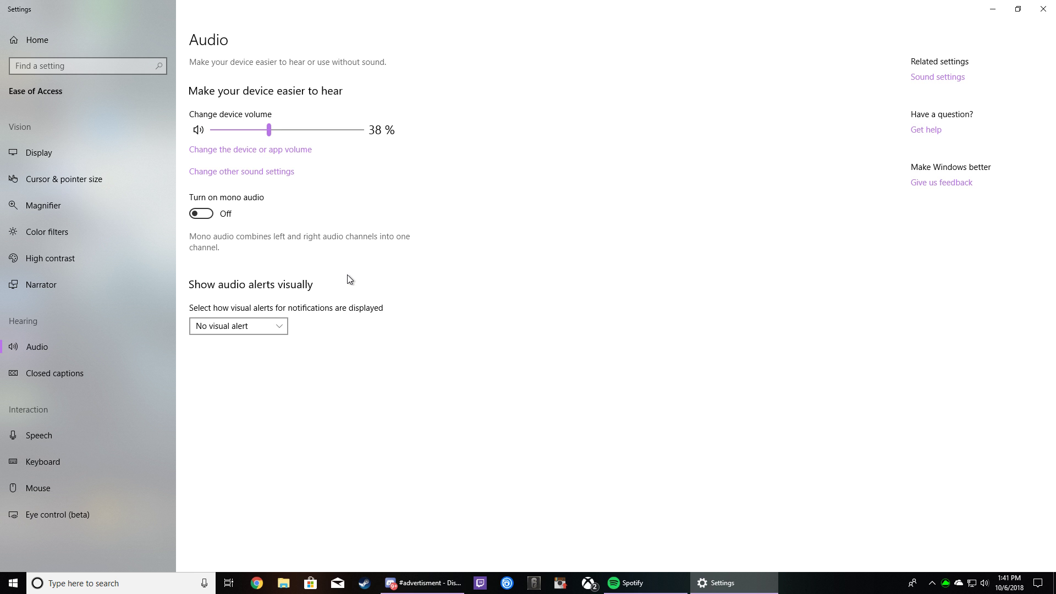
{"action": "mouse_move", "coordinate": [274, 155]}
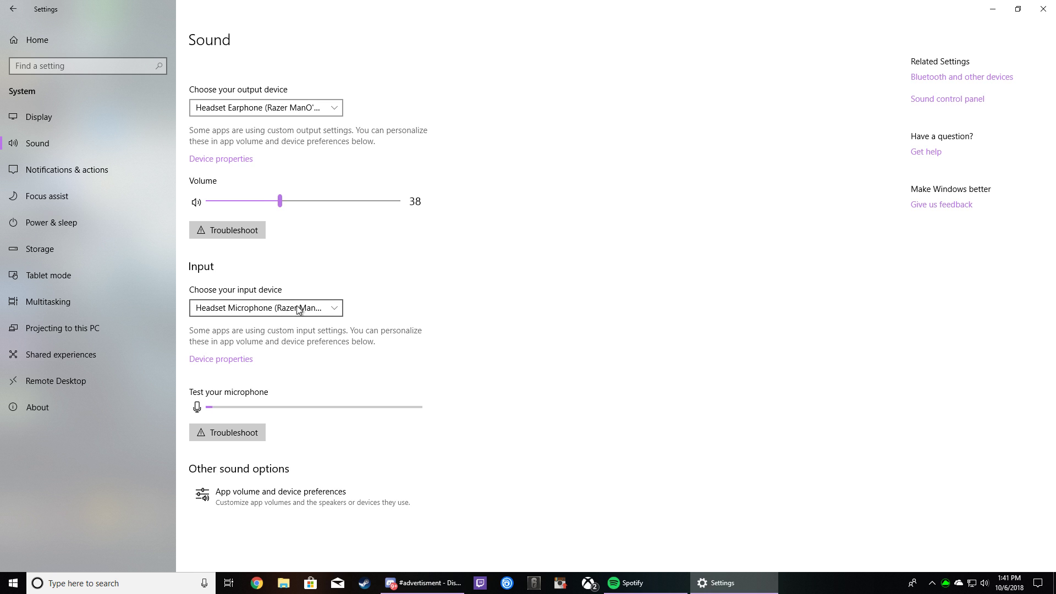
Step: Keep Headset Microphone selected in the input device list
{"action": "left_click", "coordinate": [265, 308]}
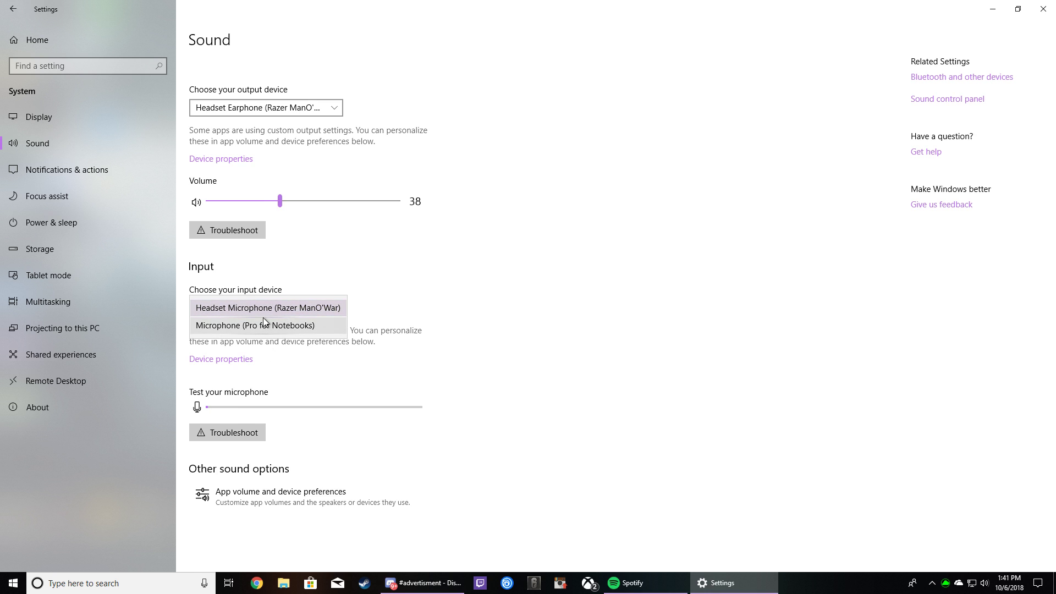
{"action": "left_click", "coordinate": [267, 307]}
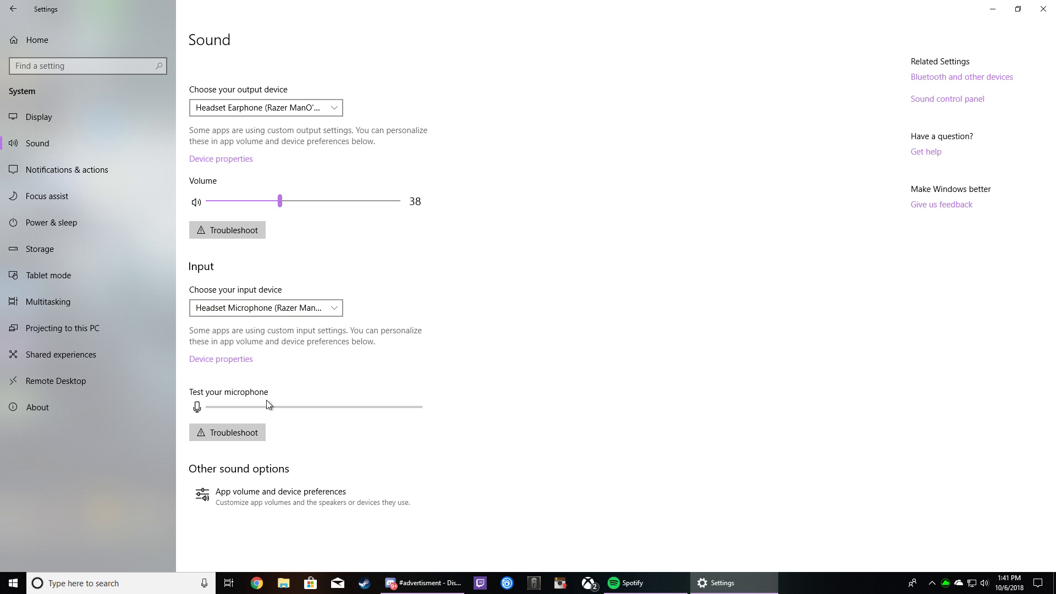
{"action": "mouse_move", "coordinate": [223, 276]}
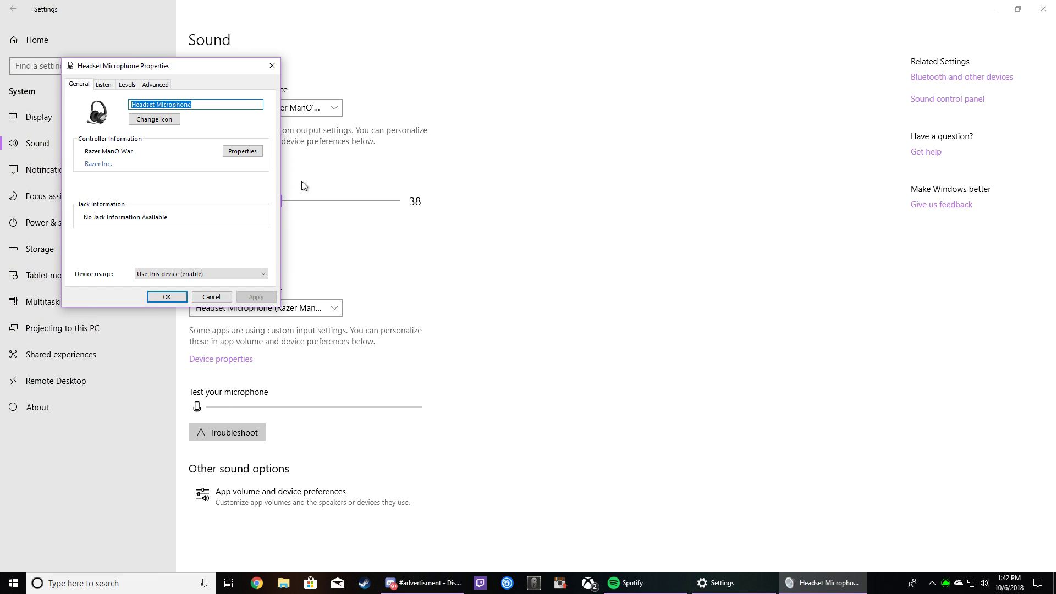
Step: Review the Levels, General and Listen tabs, then confirm the level of 60 with OK
{"action": "left_click", "coordinate": [126, 85]}
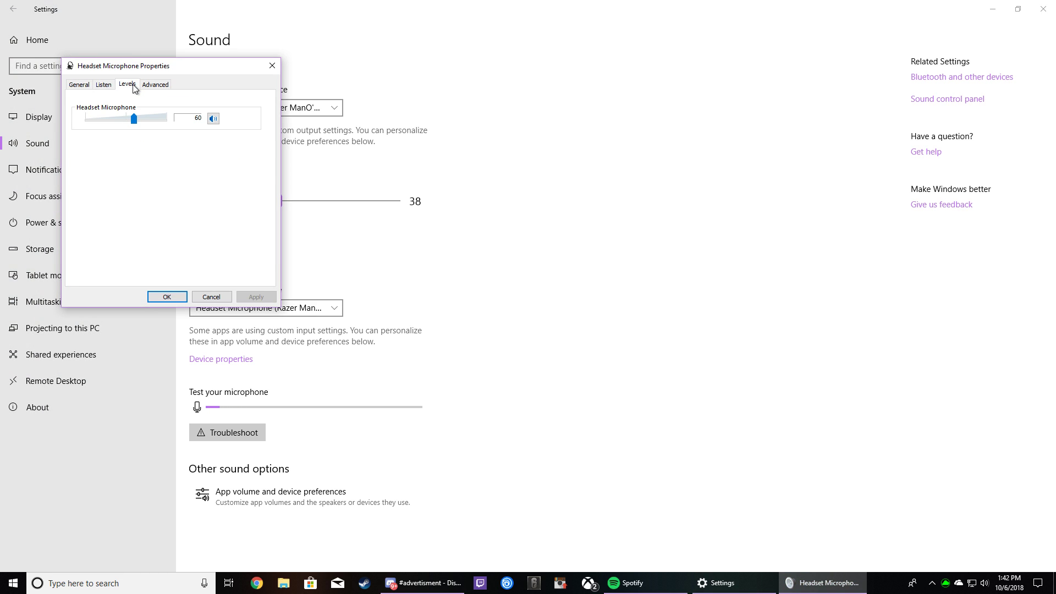
{"action": "mouse_move", "coordinate": [98, 119]}
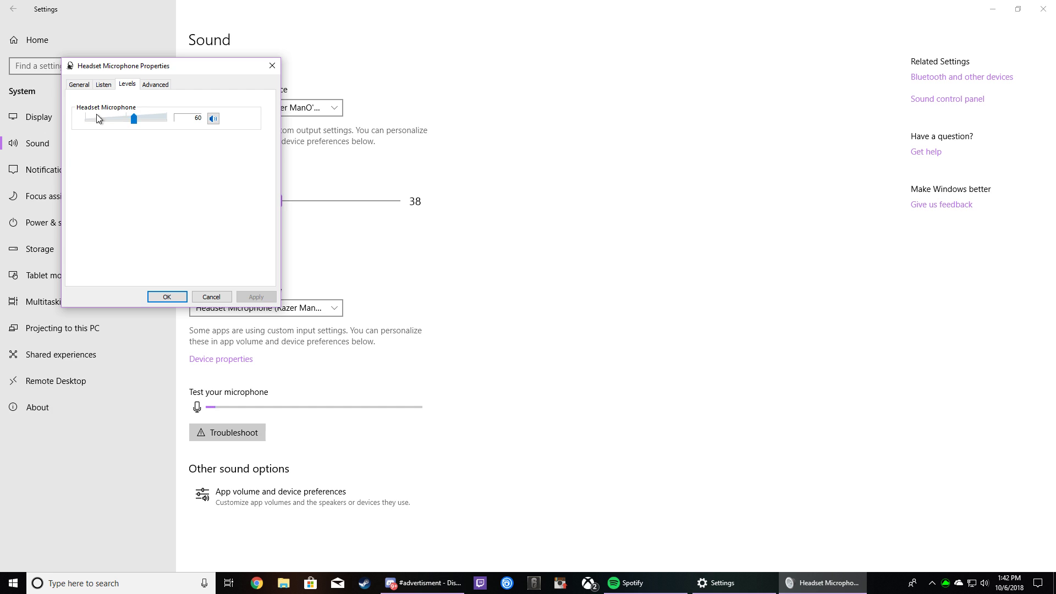
{"action": "left_click", "coordinate": [80, 84]}
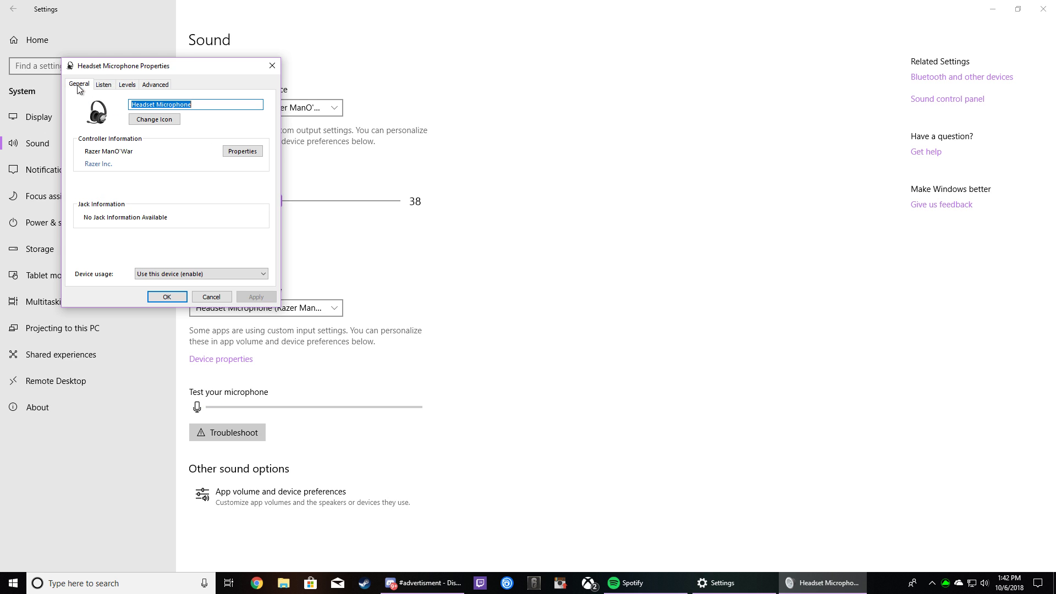
{"action": "left_click", "coordinate": [103, 85]}
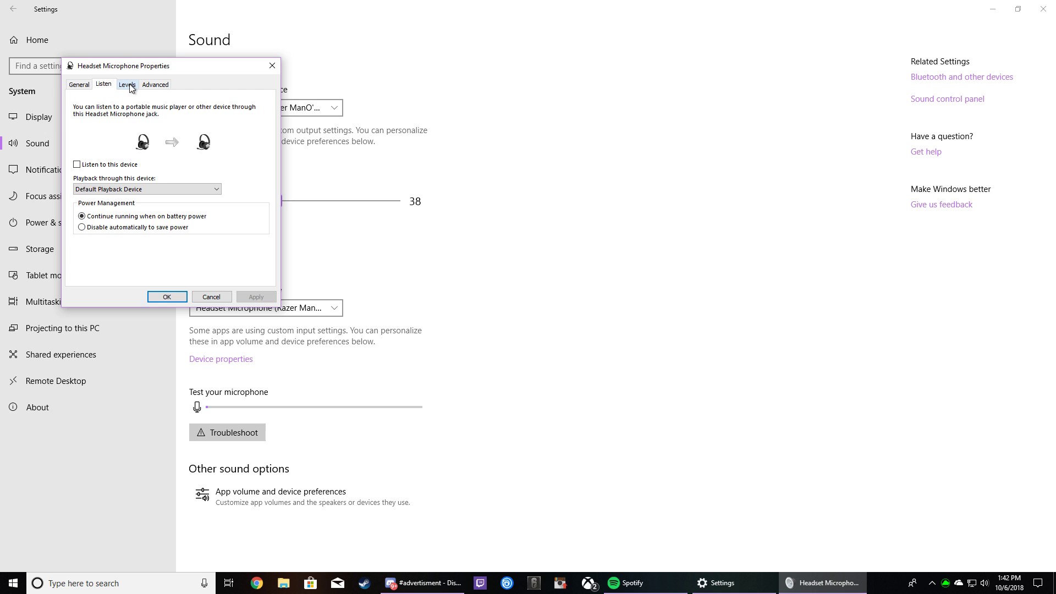
{"action": "left_click", "coordinate": [128, 84]}
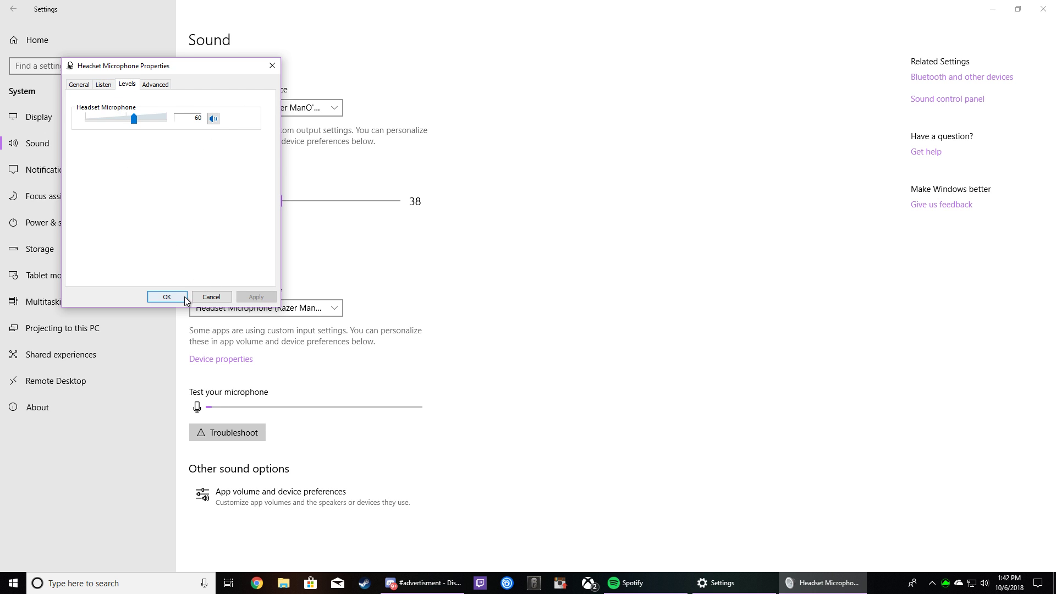
{"action": "left_click", "coordinate": [167, 296]}
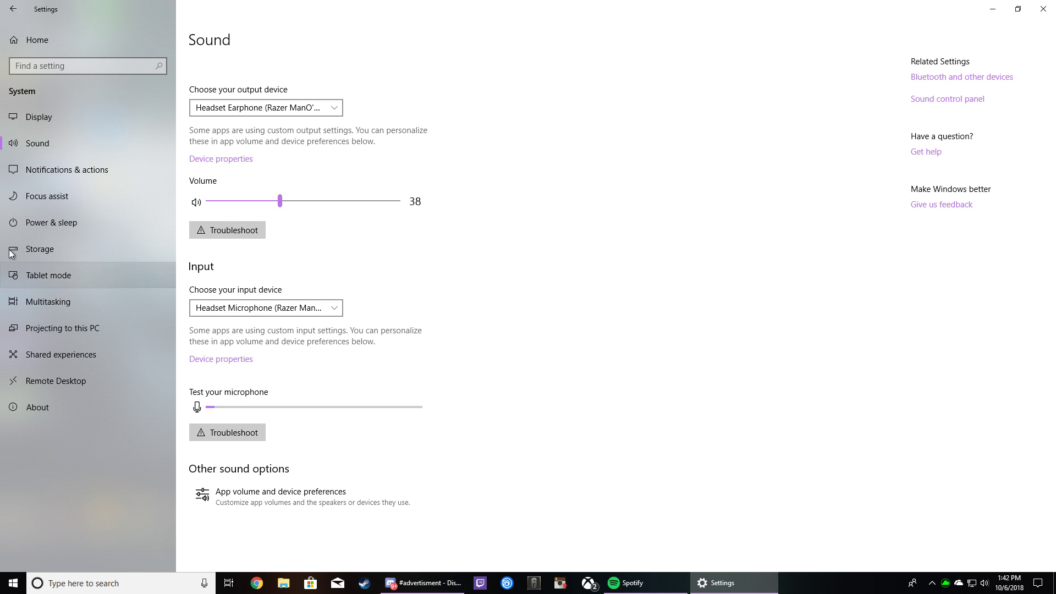
{"action": "mouse_move", "coordinate": [112, 160]}
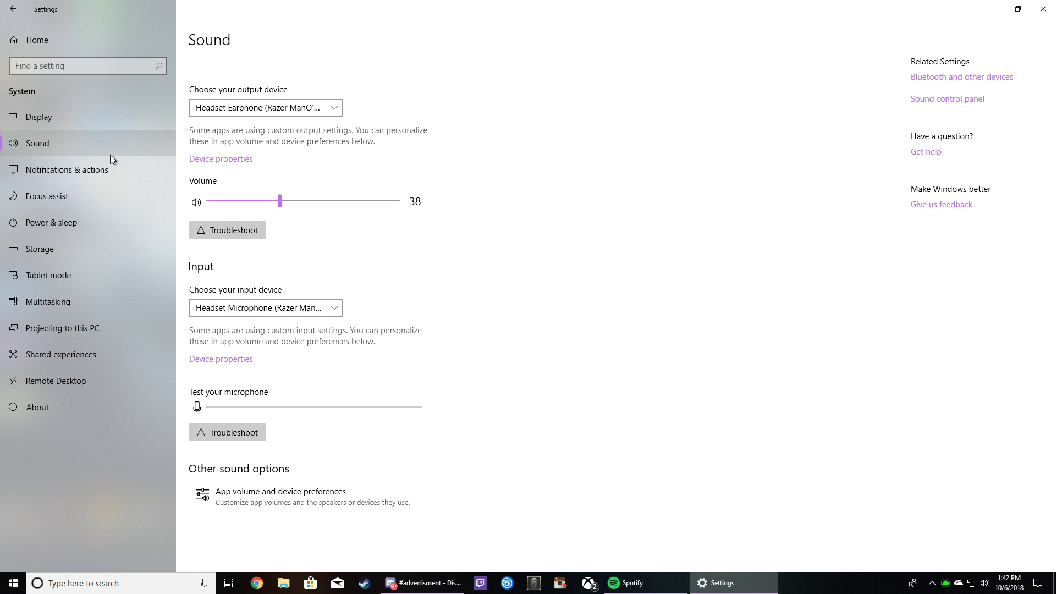